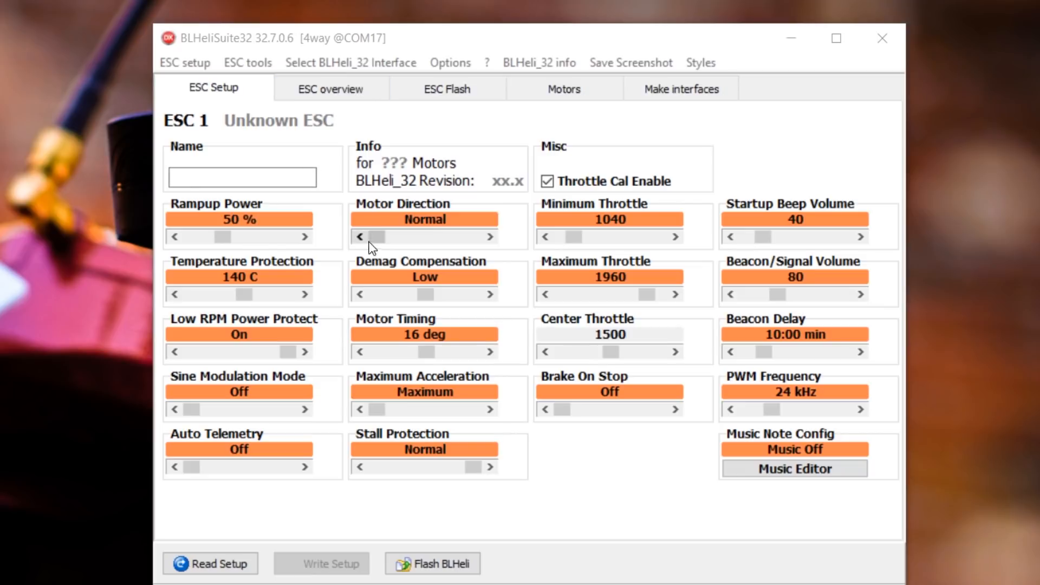
mouse_move(401, 259)
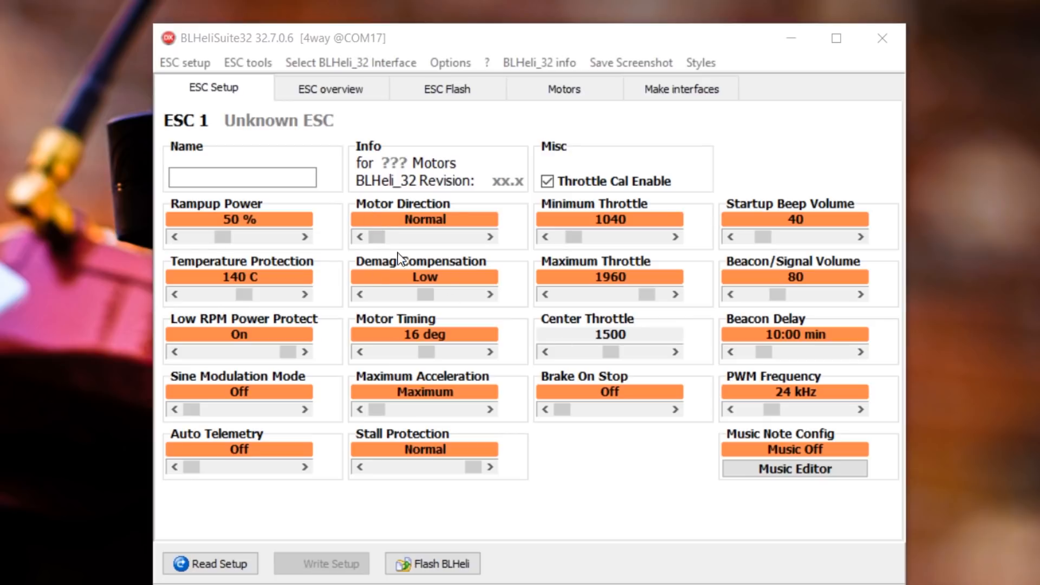
mouse_move(424, 252)
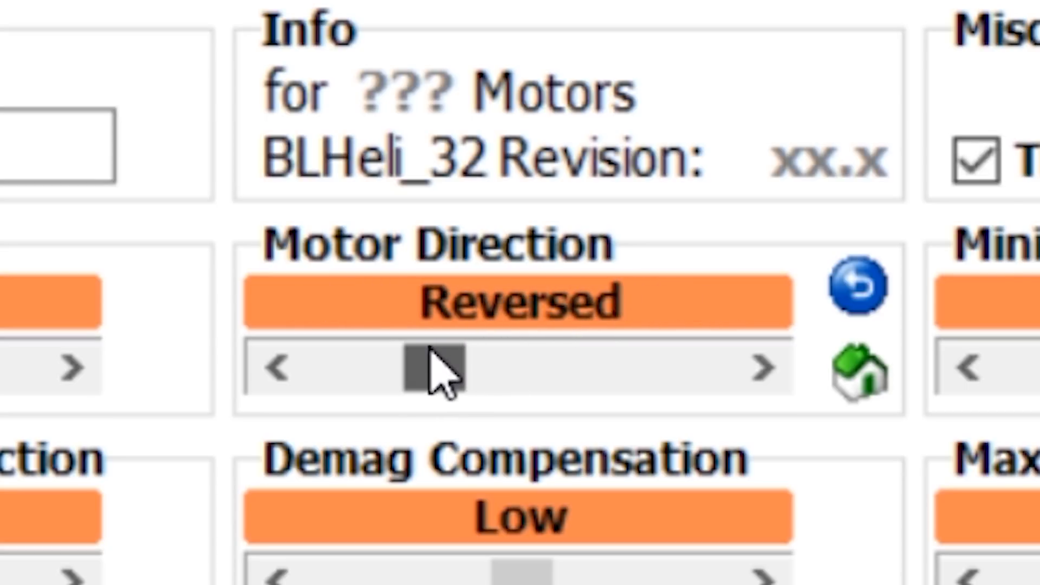
Step Motor Direction from Reversed to Bidirectional 3D, then to Bidirectional 3D Rev.
left_click(763, 367)
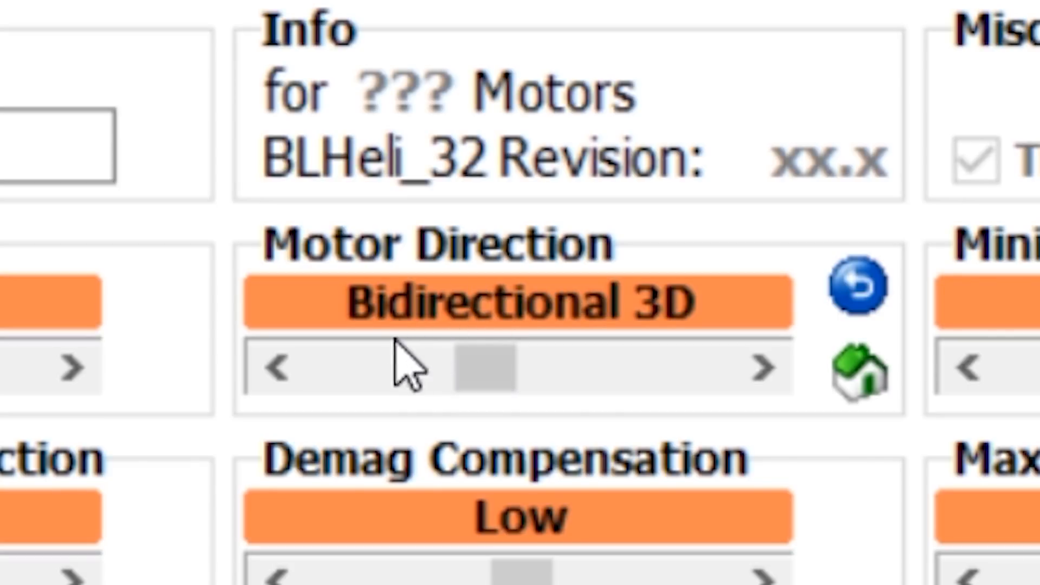
mouse_move(689, 350)
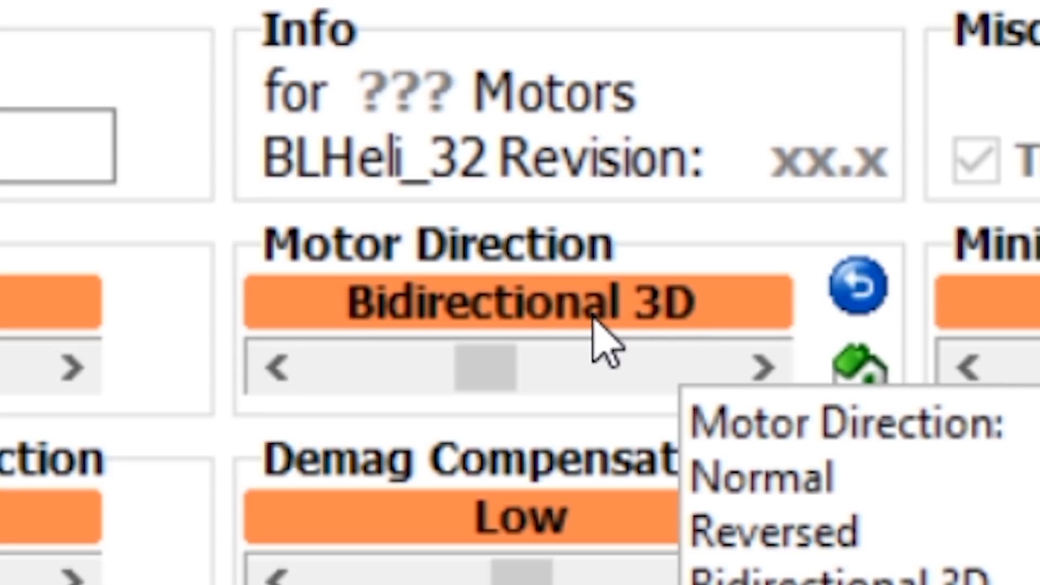
mouse_move(669, 378)
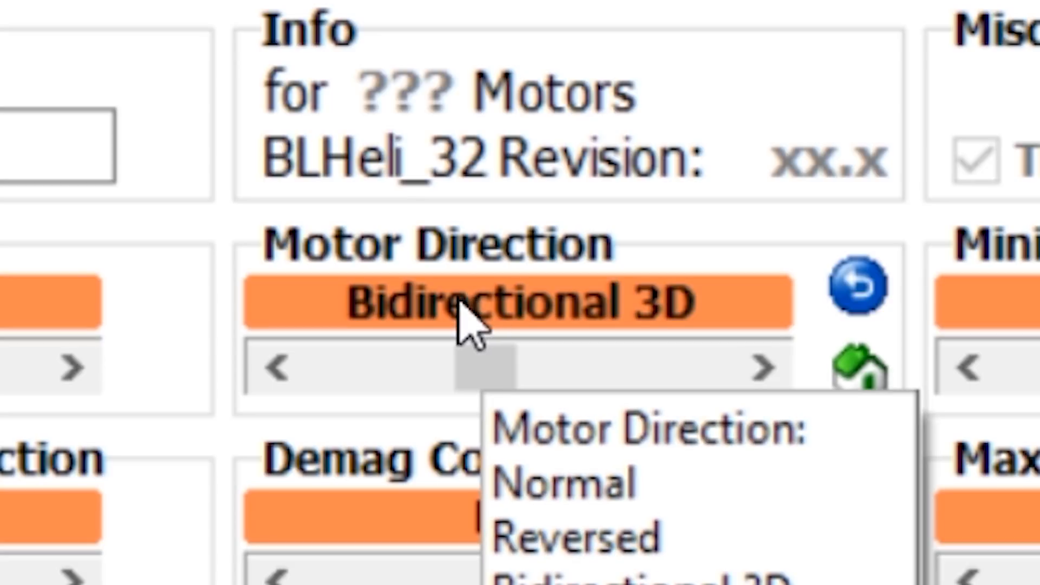
mouse_move(528, 312)
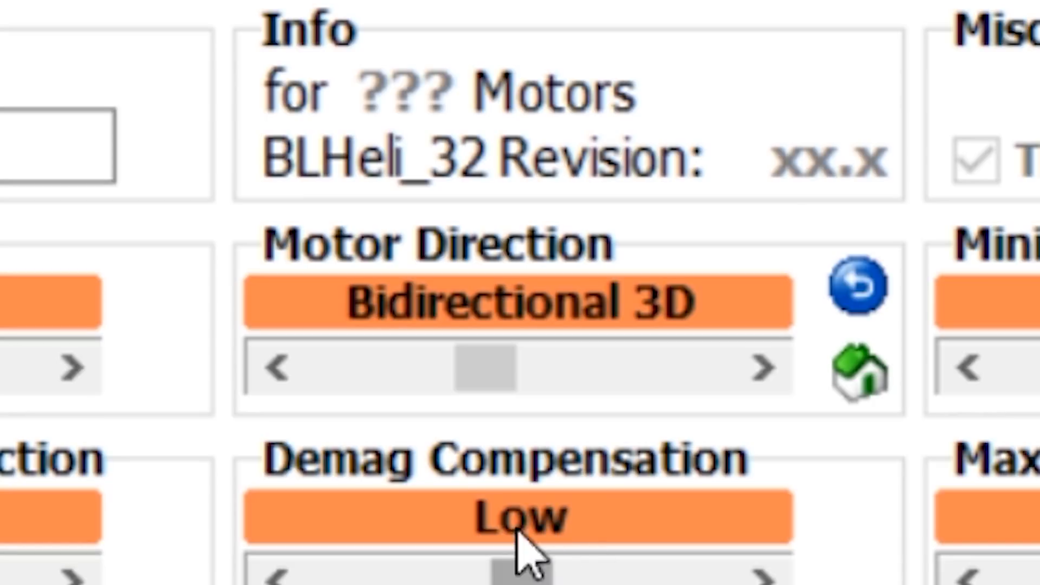
mouse_move(428, 437)
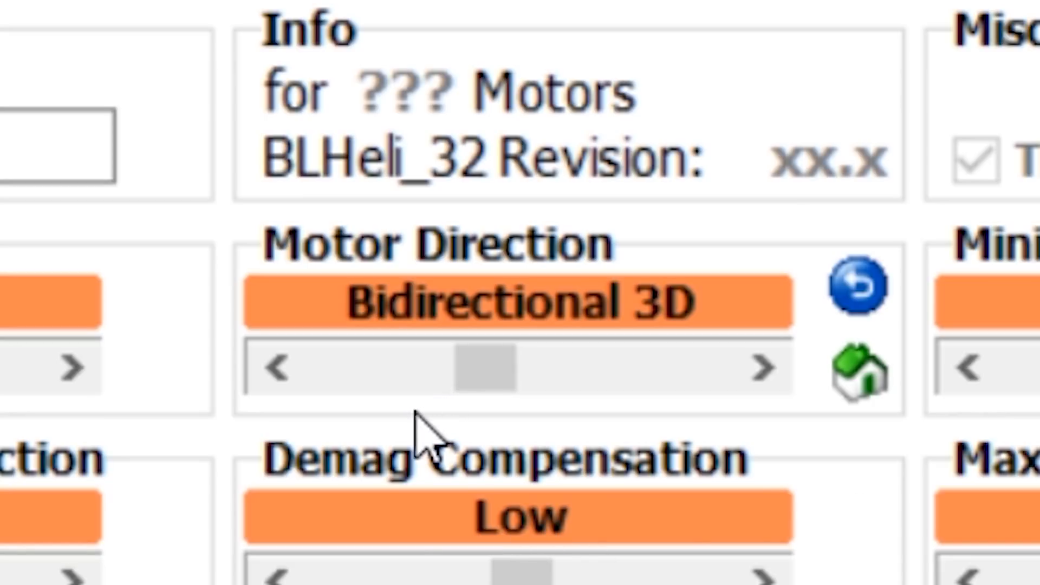
mouse_move(477, 369)
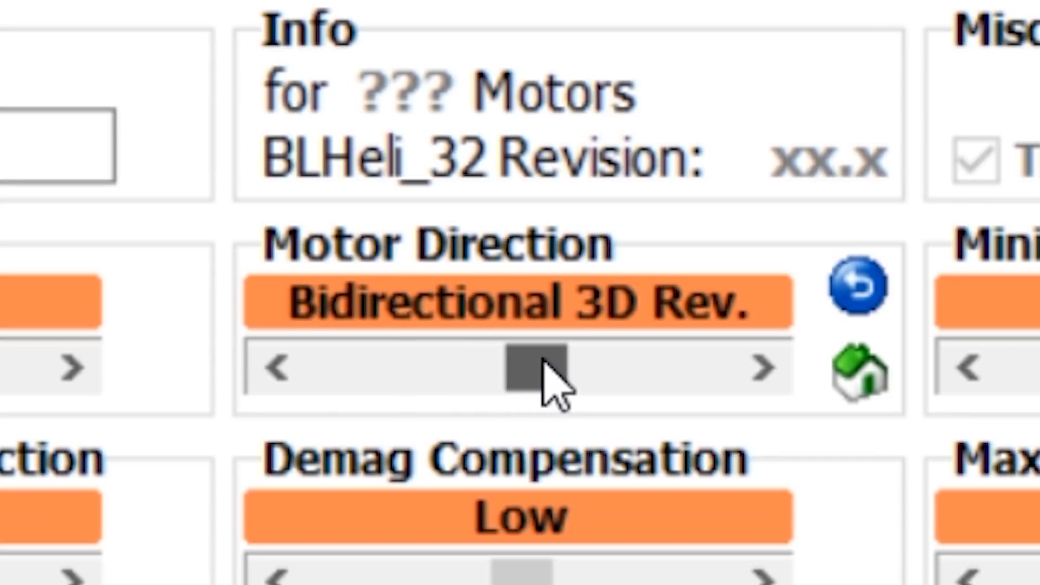
left_click(278, 368)
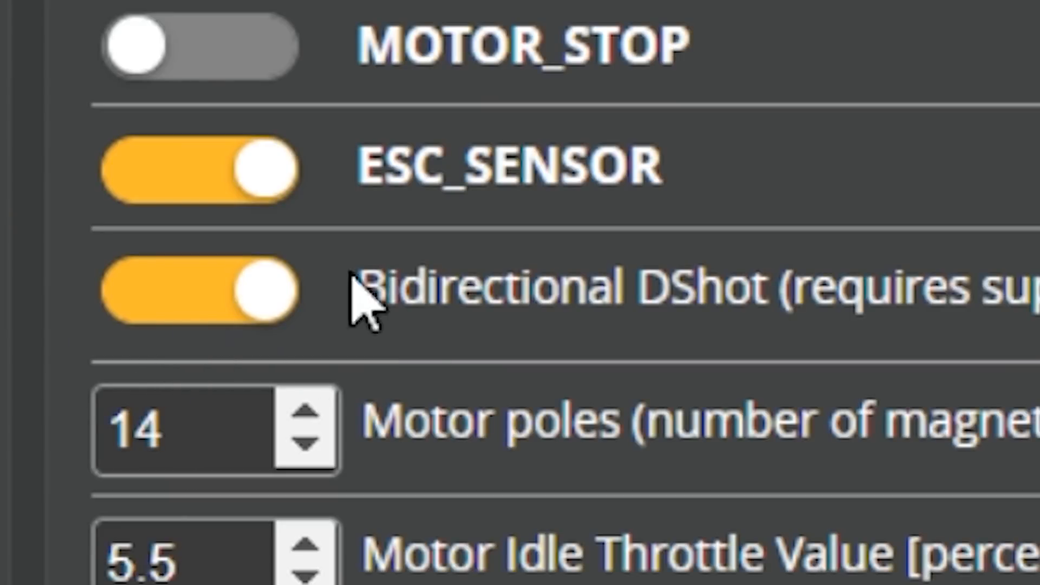
mouse_move(337, 253)
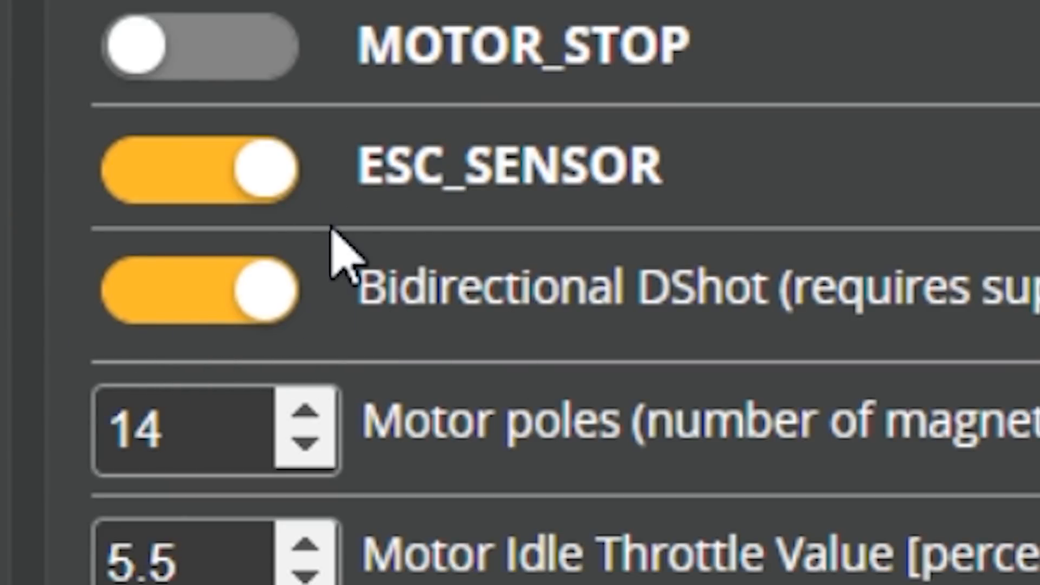
mouse_move(213, 359)
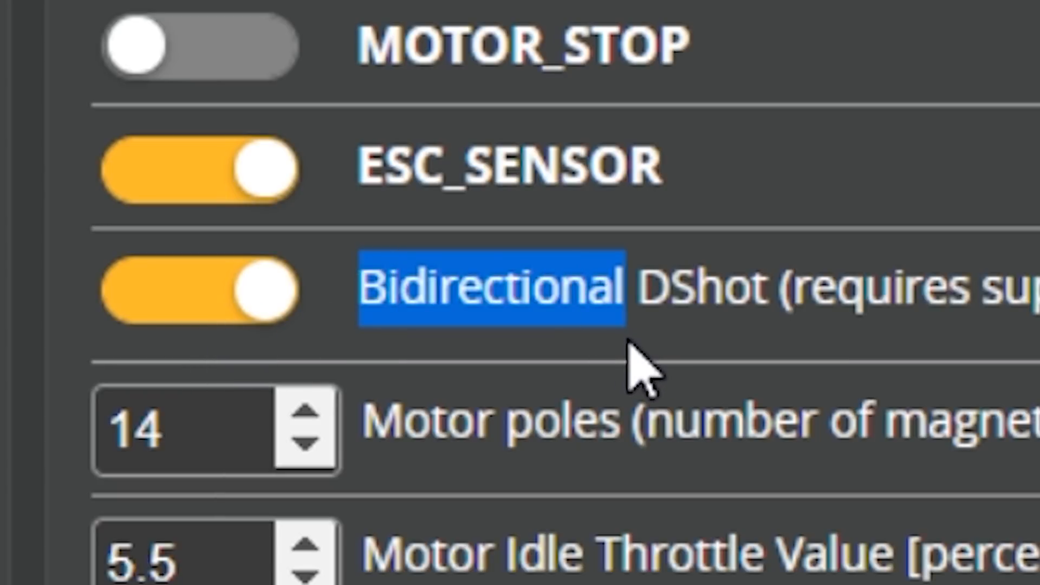
mouse_move(594, 431)
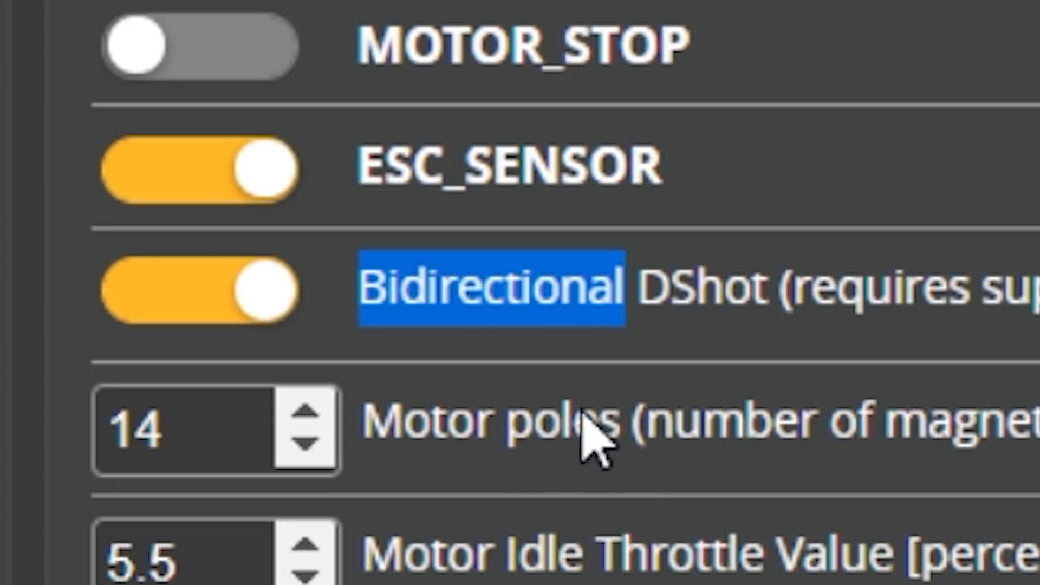
mouse_move(218, 372)
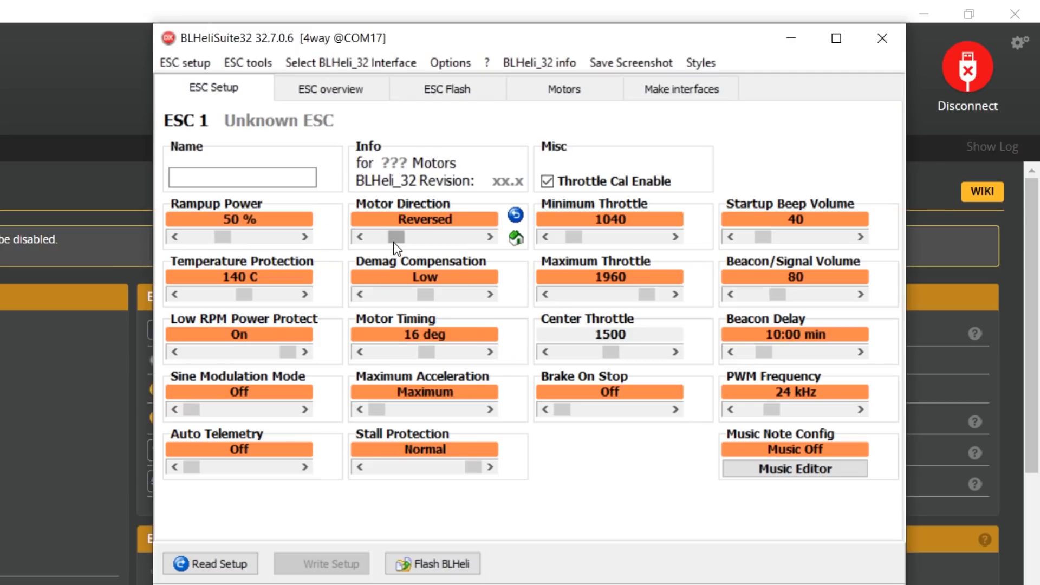
Set Motor Direction to Normal, then Bidirectional 3D Rev., then Bidirectional 3D.
left_click(360, 237)
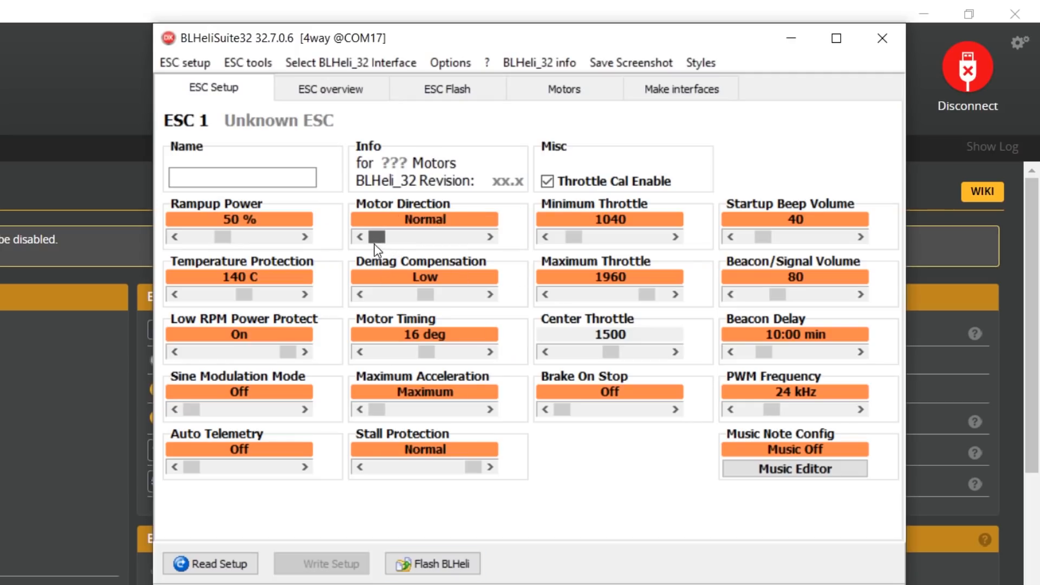
left_click(490, 236)
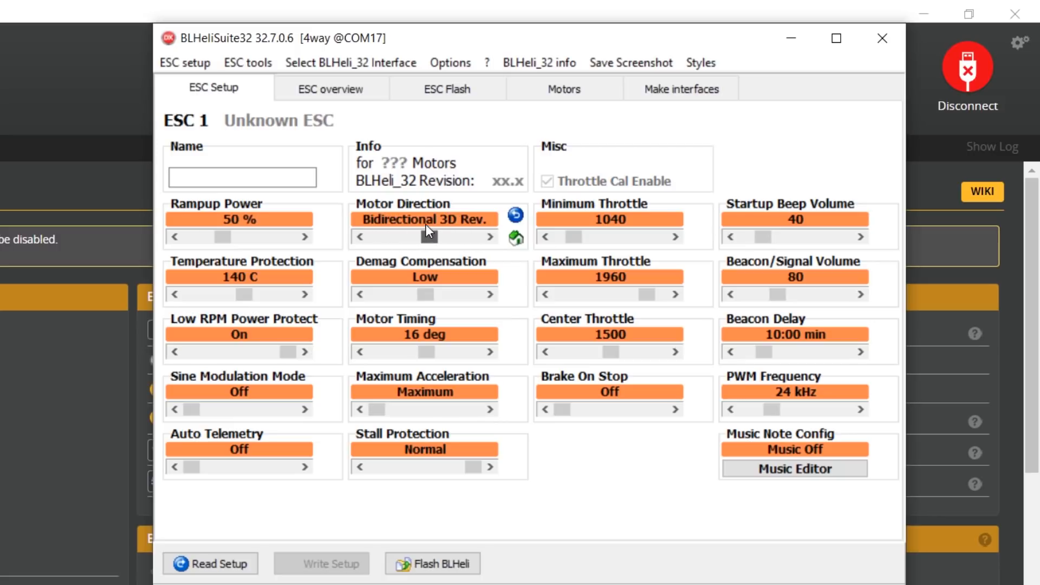
left_click(359, 238)
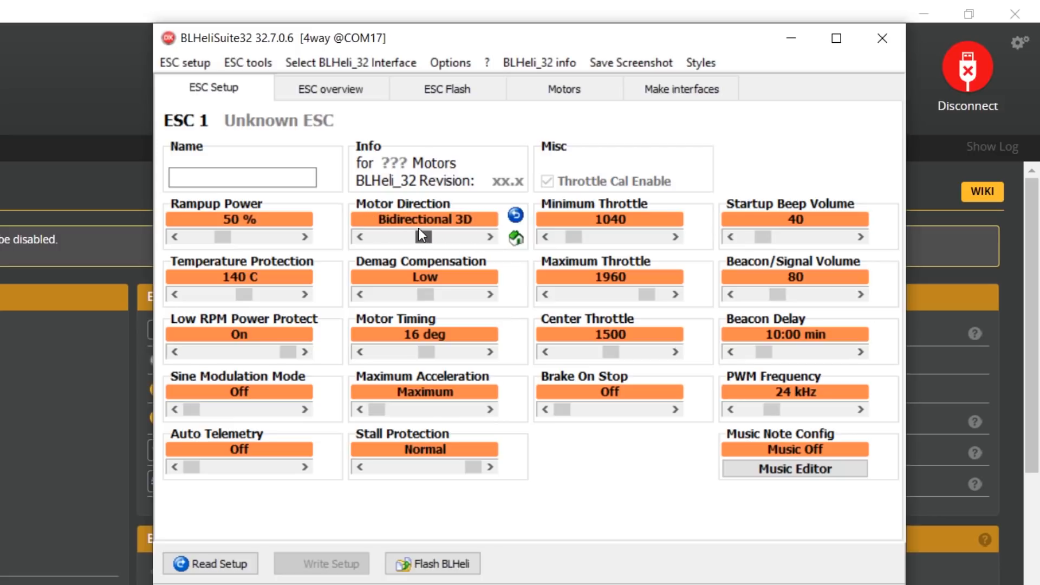